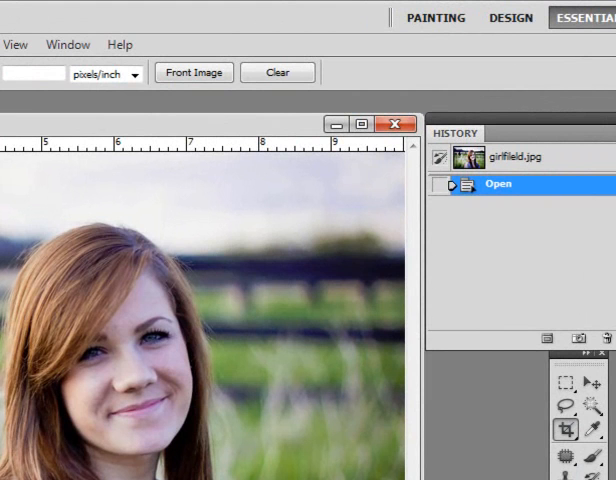
mouse_move(64, 42)
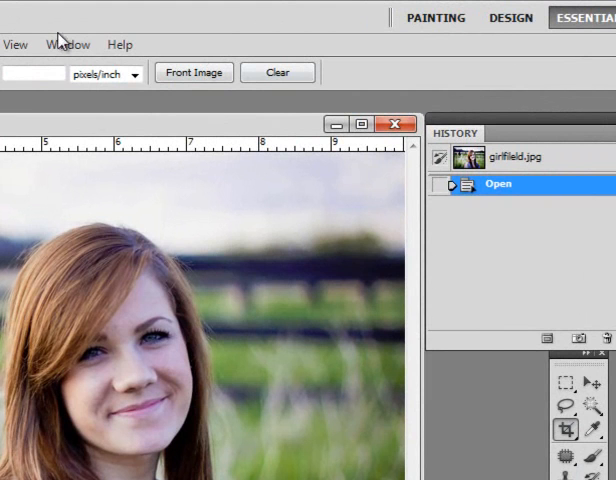
Float the History and Tools panels beside the girlfield photo and review the Window menu panel list.
left_click(68, 44)
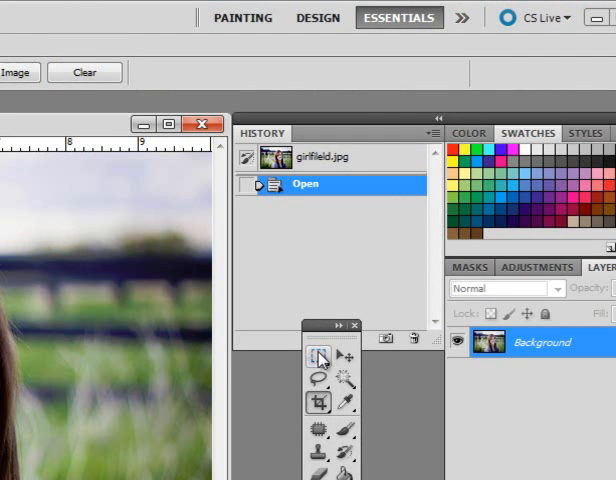
left_click(318, 356)
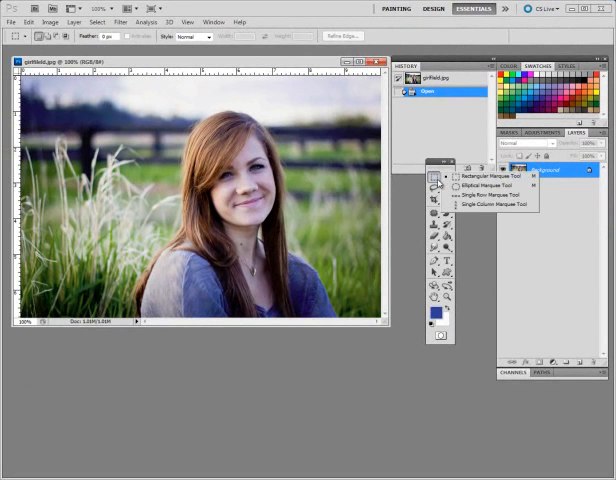
mouse_move(490, 180)
type("5")
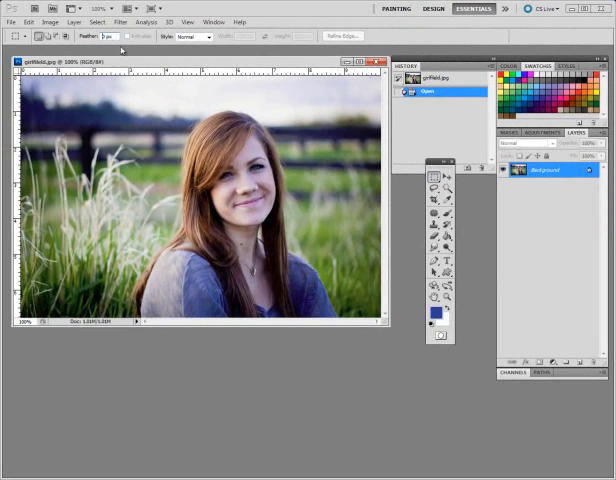
left_click(212, 20)
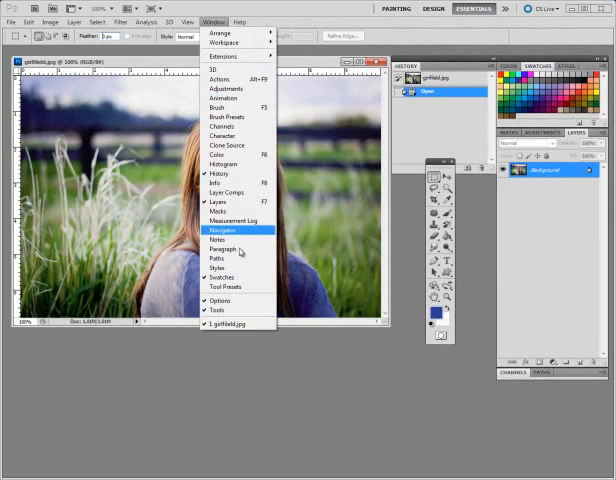
mouse_move(220, 300)
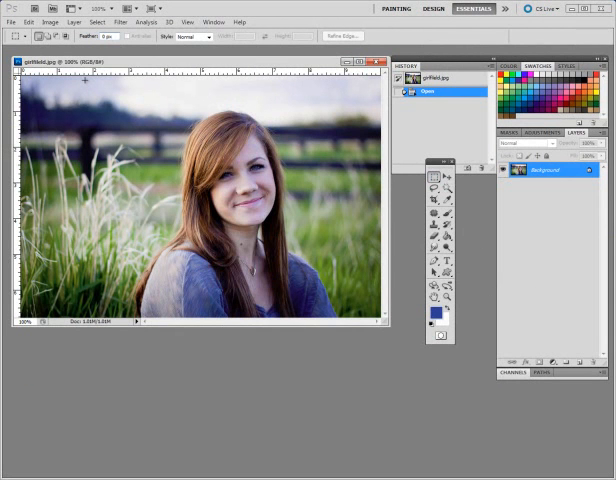
Marquee a square around the girl and crop the photo to it with Image > Crop.
left_click_drag(84, 84, 130, 130)
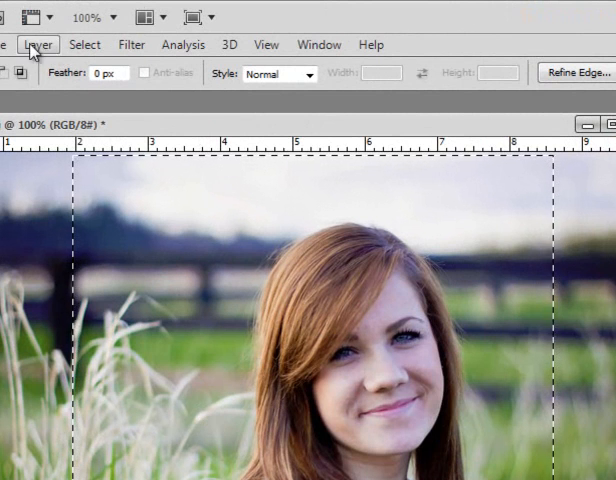
left_click(4, 44)
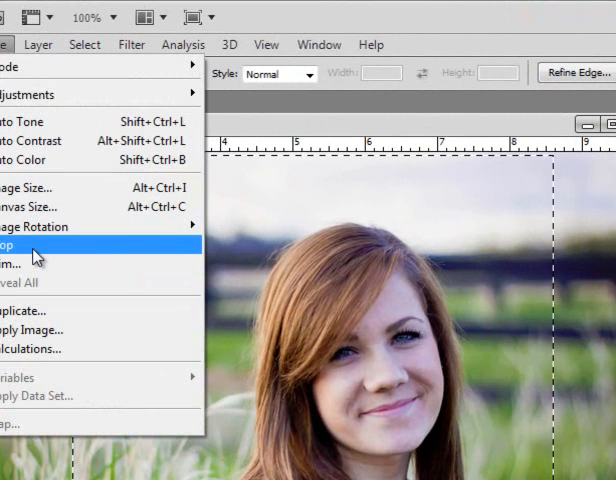
left_click(10, 244)
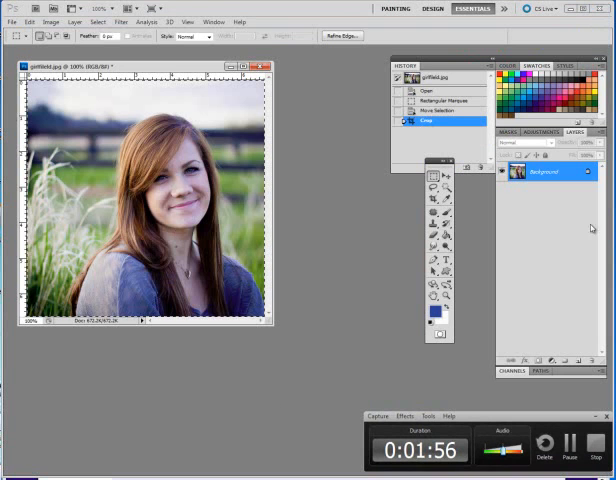
Preview the square portrait in Save for Web & Devices as JPEG and choose a quality level.
left_click(12, 20)
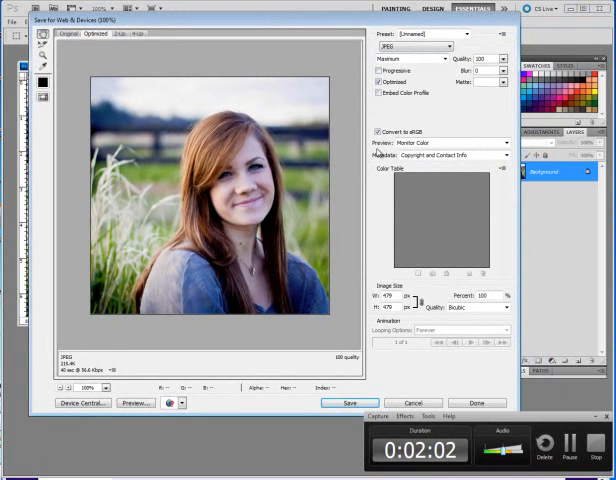
left_click(416, 46)
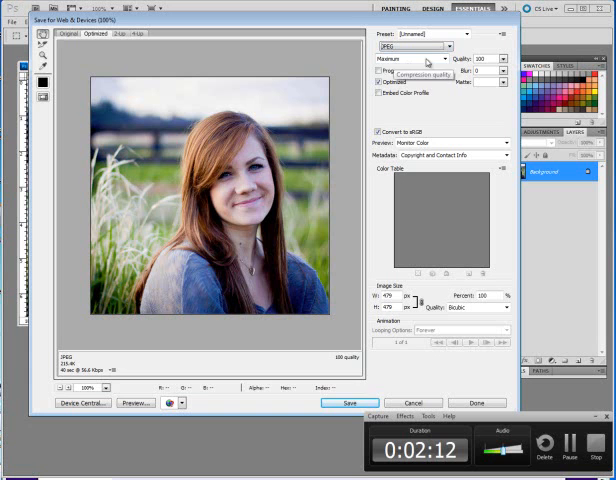
left_click(348, 402)
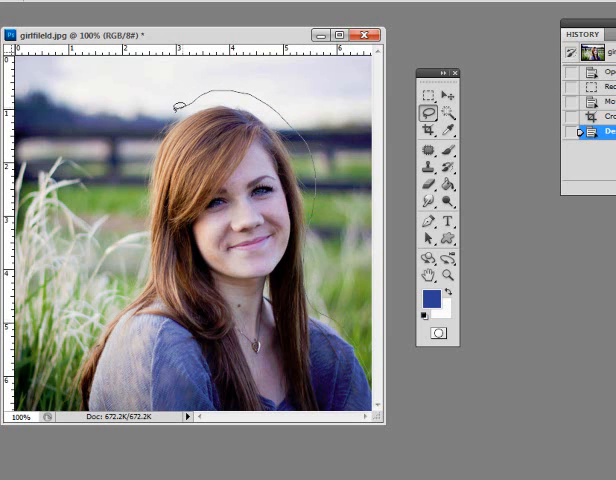
Lasso the girl, copy her and create a new Clipboard-sized document for the copy.
left_click_drag(178, 108, 140, 250)
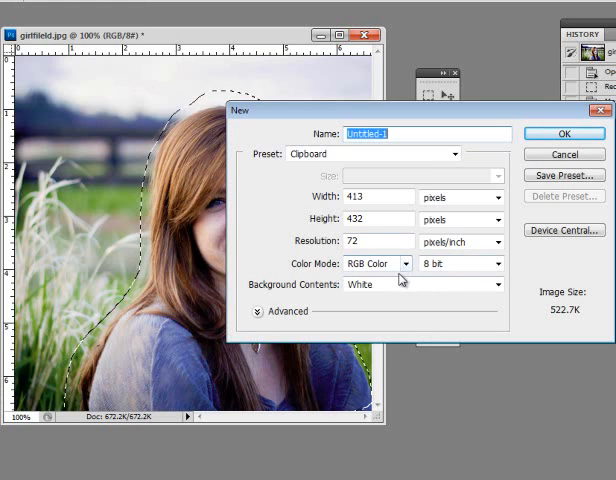
left_click(564, 132)
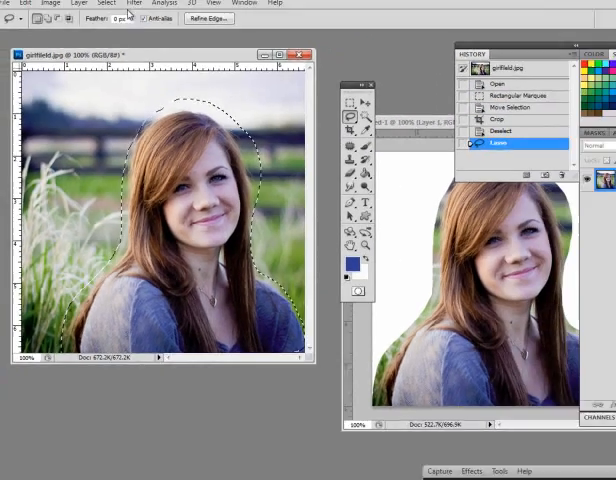
Return to the original square photo and convert it to Grayscale, discarding the colour information.
left_click(92, 22)
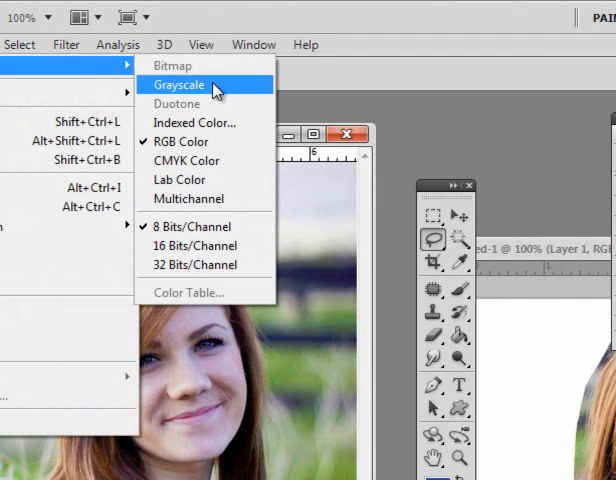
left_click(178, 84)
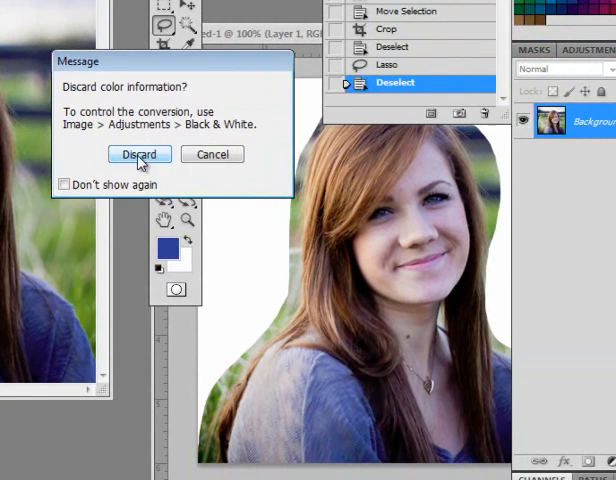
left_click(138, 154)
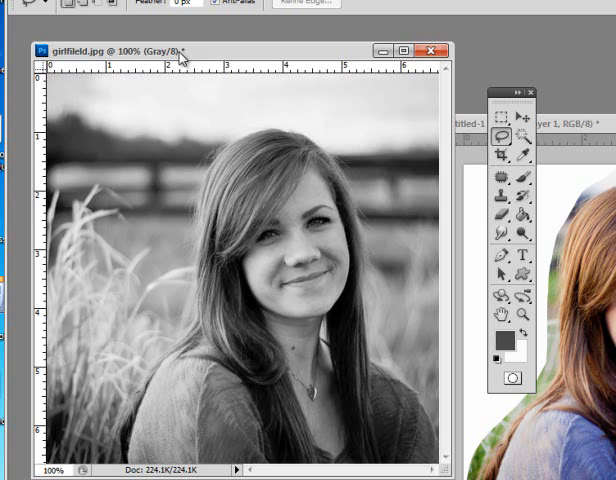
mouse_move(164, 62)
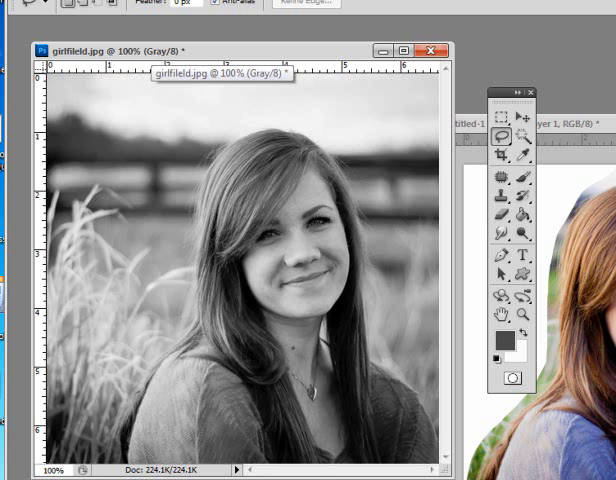
left_click(52, 24)
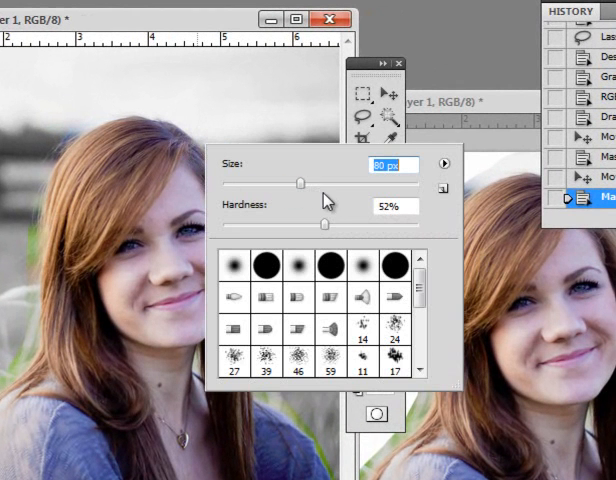
Adjust the Eraser brush size for touching up the edges of the colour girl layer.
left_click_drag(300, 176, 248, 176)
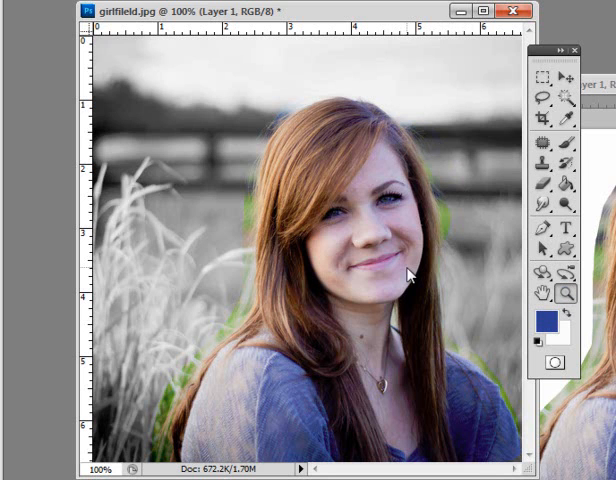
left_click(404, 236)
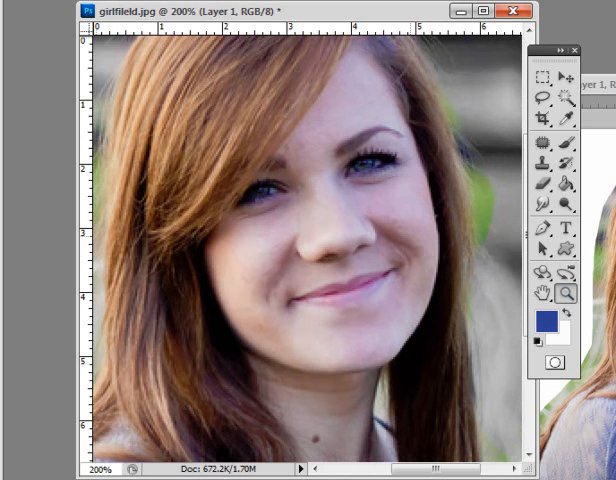
mouse_move(338, 244)
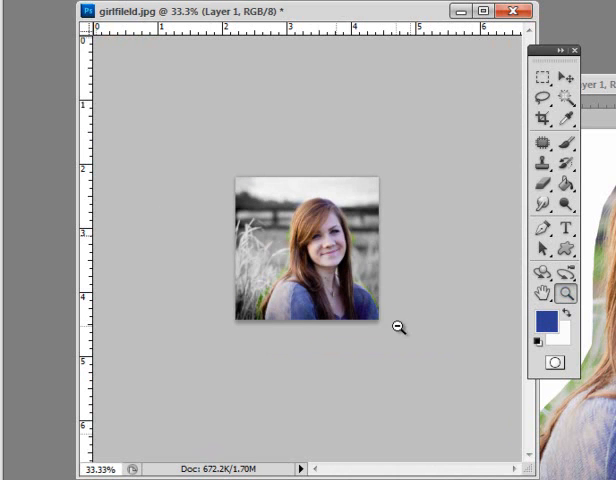
mouse_move(378, 268)
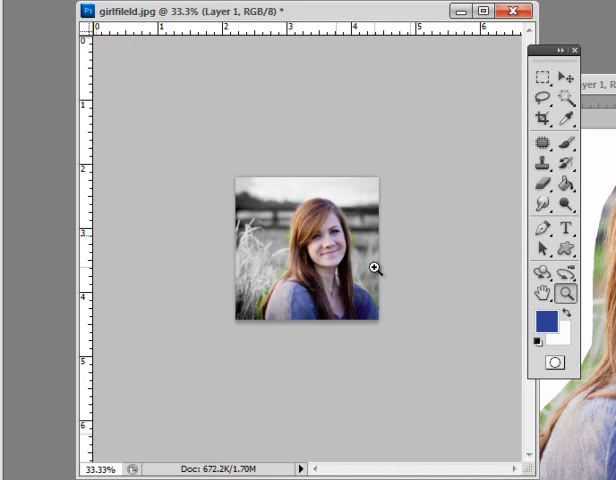
left_click(376, 268)
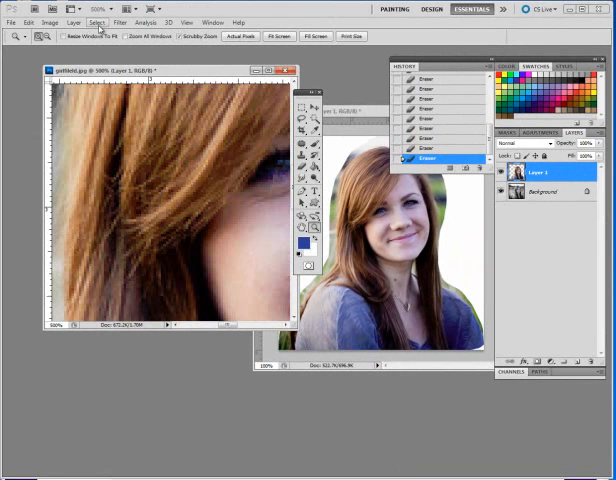
View the finished composite at Actual Pixels and bring it into Save for Web & Devices.
left_click(186, 22)
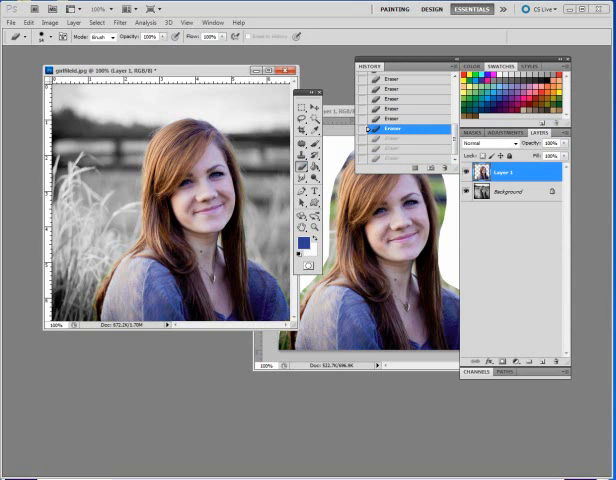
left_click(12, 18)
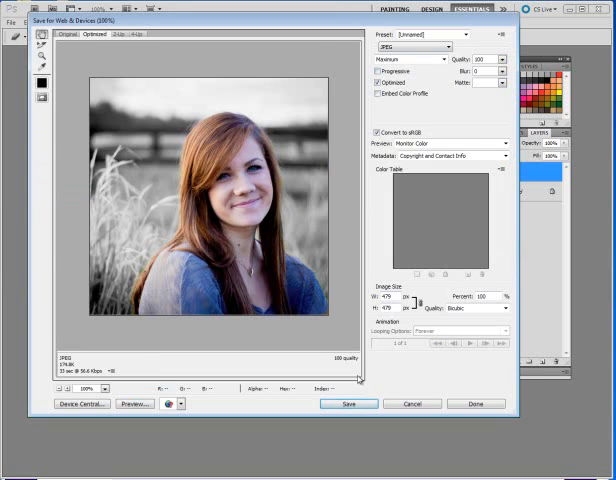
Confirm the JPEG export and proceed to choose the save location.
left_click(348, 404)
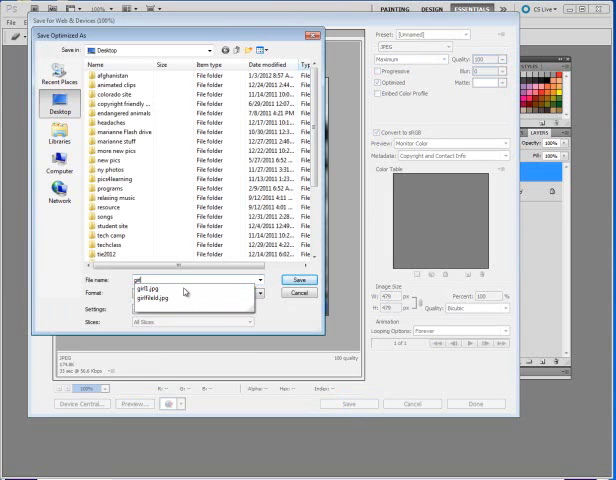